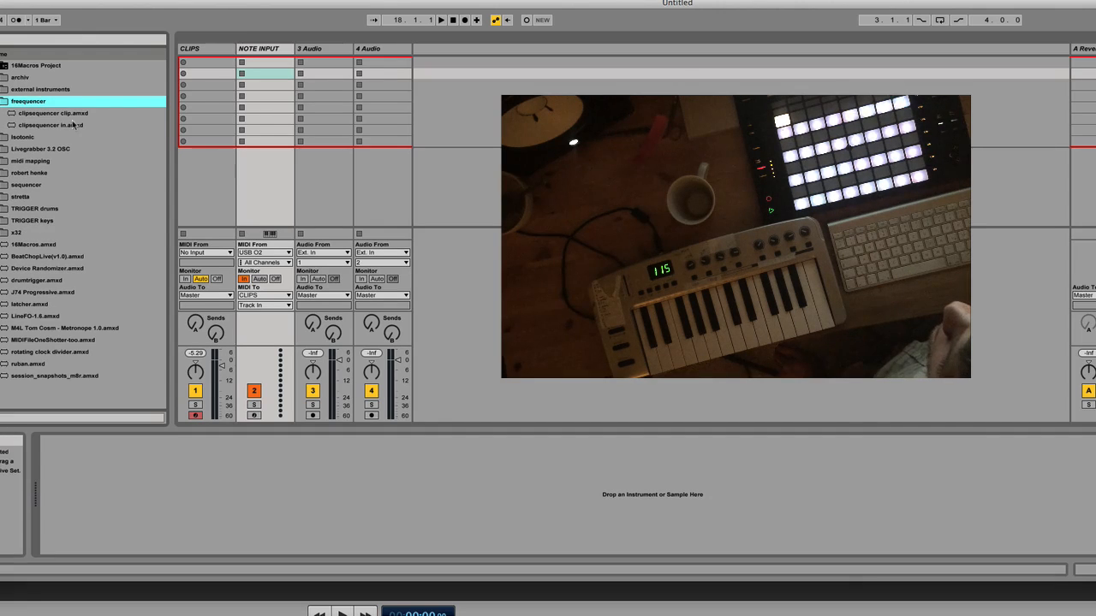
# Step: Load the clipsequencer clip.amxd device from the freesequencer folder onto the CLIPS track
pyautogui.click(52, 126)
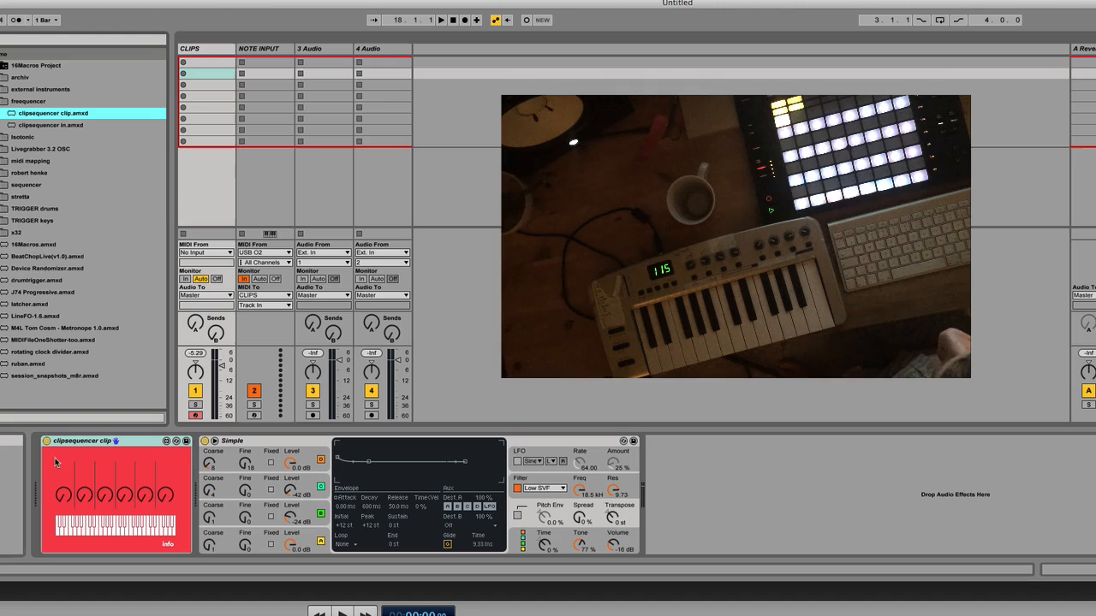
pyautogui.moveTo(33, 479)
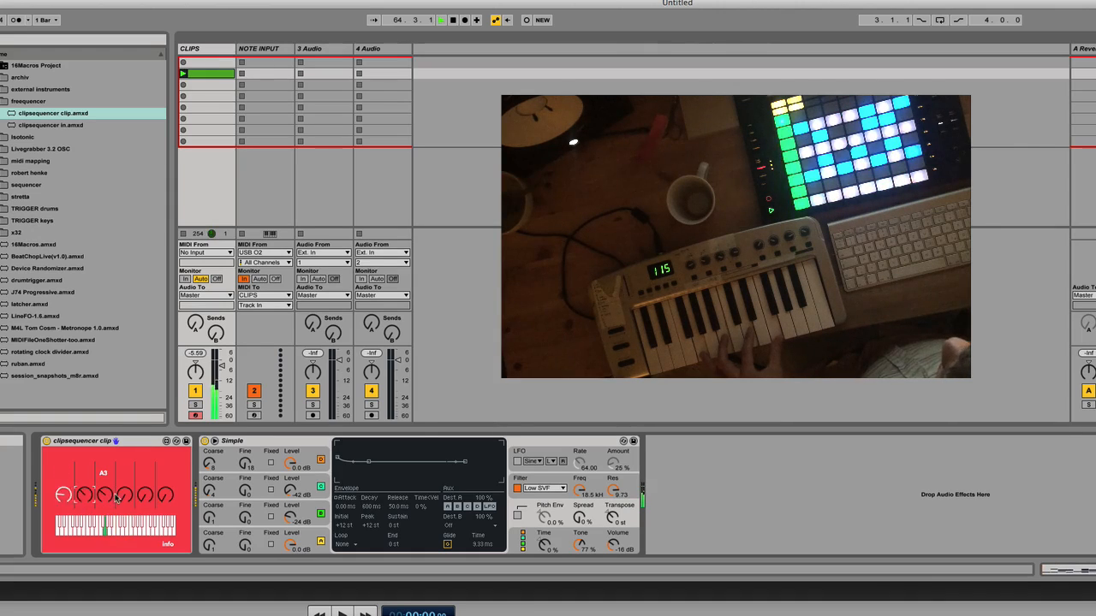
# Step: Select the latcher device among the saved devices in the browser
pyautogui.click(257, 48)
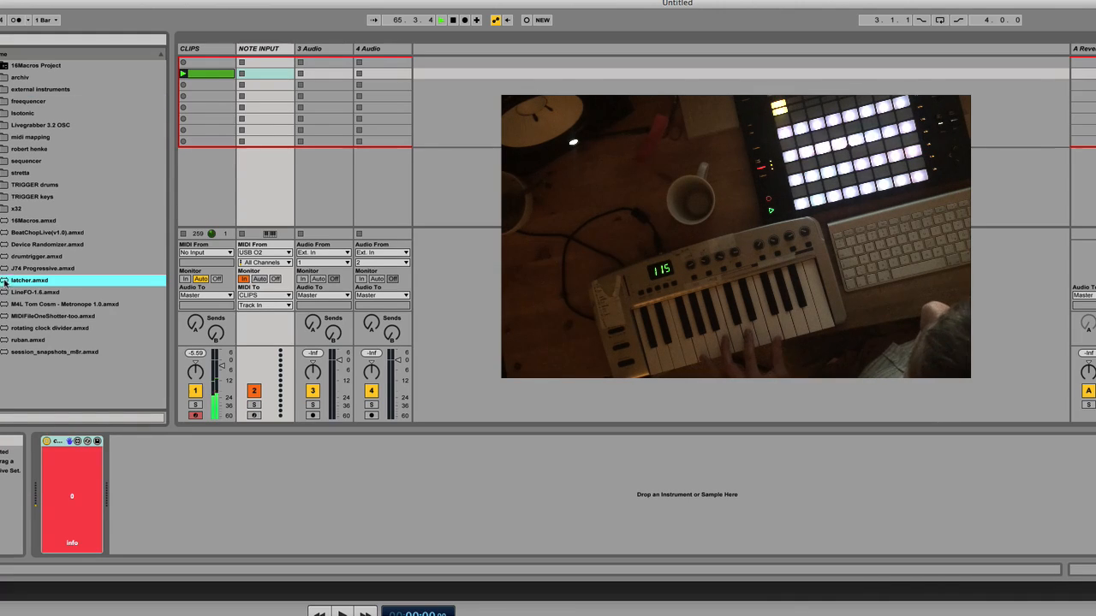
# Step: Load latcher.amxd onto the CLIPS track, adding its LATCH and FLUSH controls to the chain
pyautogui.doubleClick(35, 280)
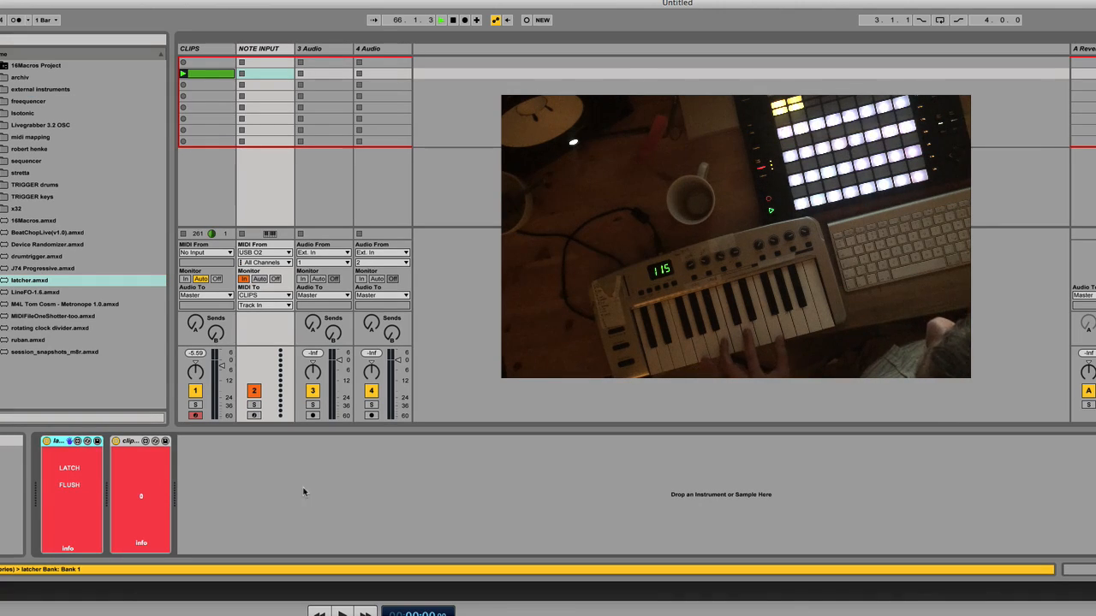